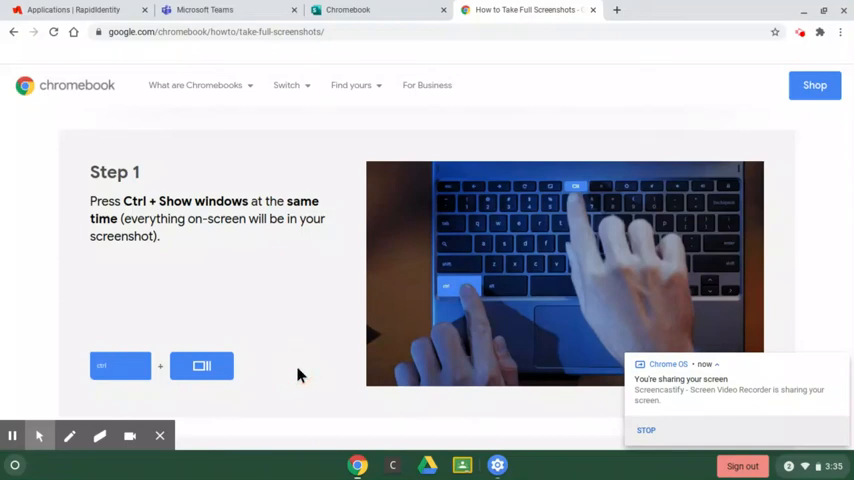
Capture a full-screen screenshot of the Sway Chromebook page and head to the Teams tab.
left_click(250, 290)
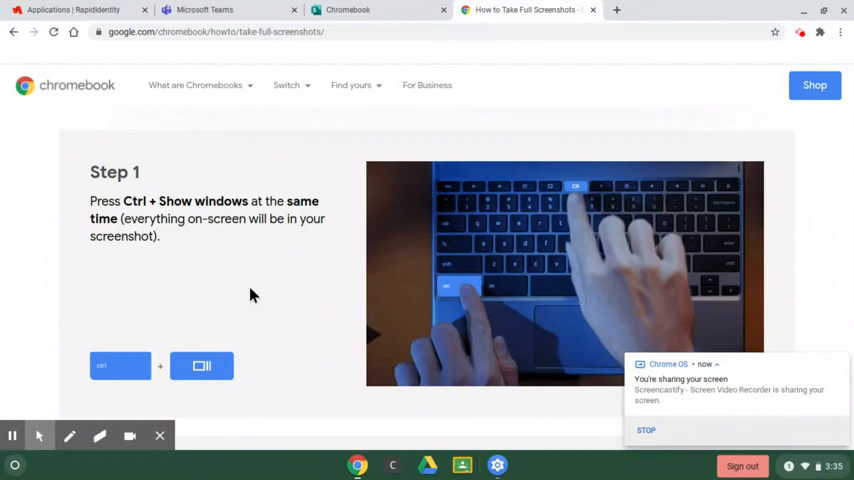
left_click(452, 312)
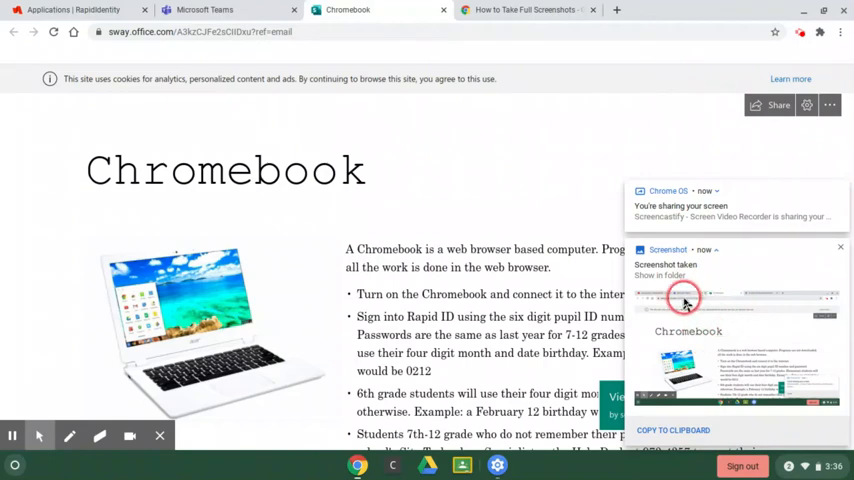
mouse_move(688, 280)
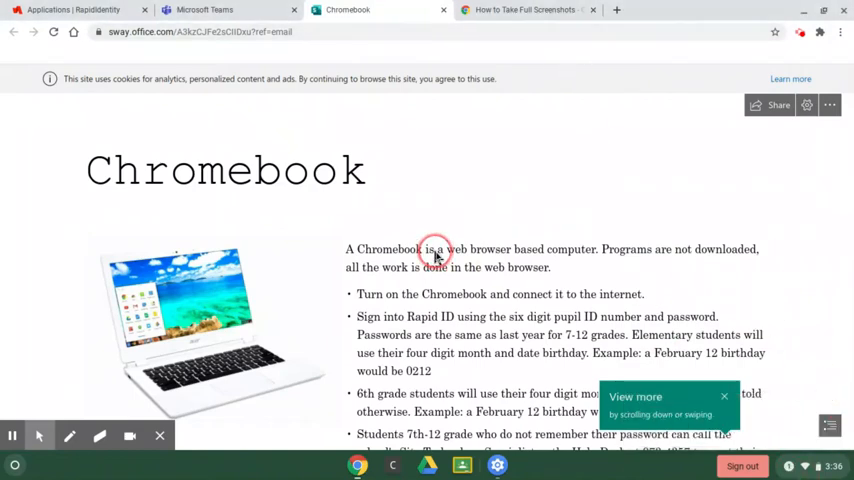
mouse_move(532, 58)
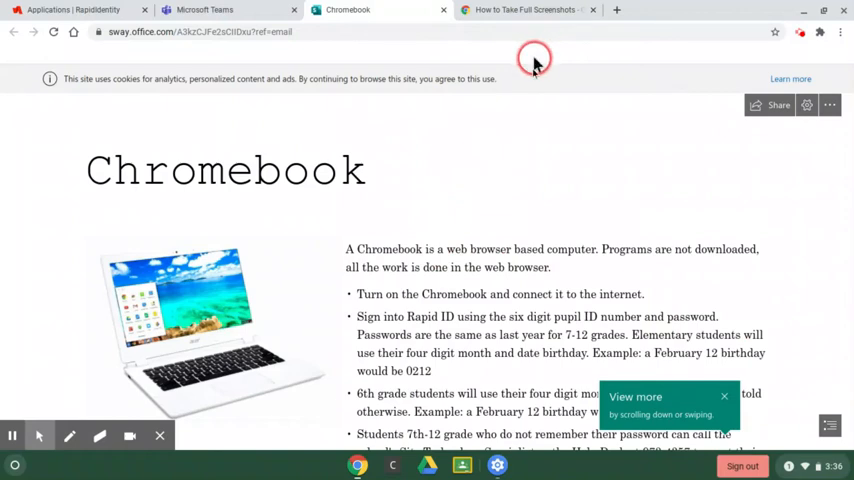
mouse_move(474, 190)
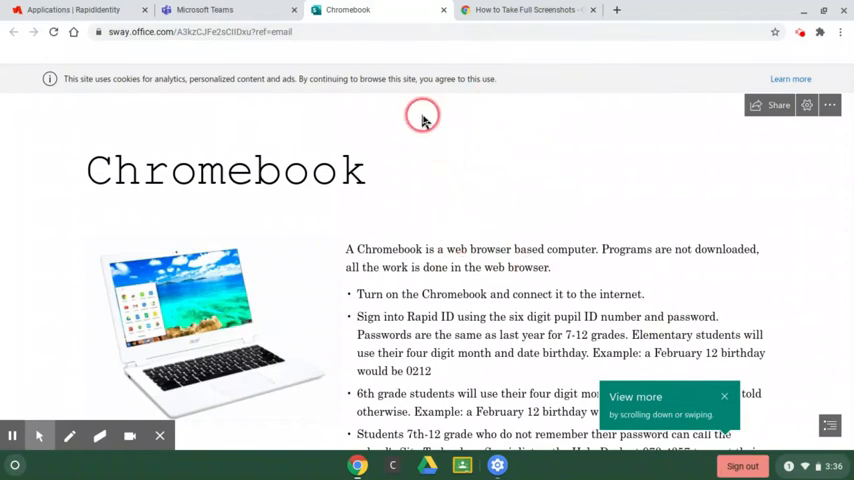
mouse_move(248, 14)
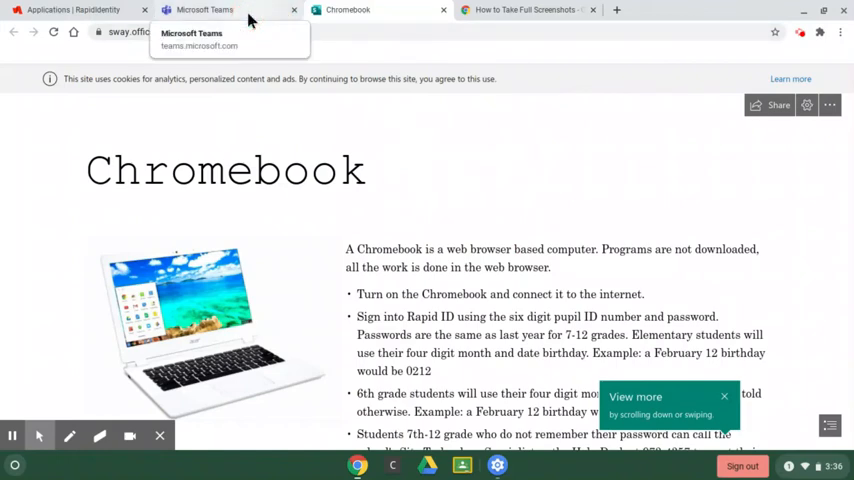
Switch to the Teams tab and choose the Fake Class tile from the teams grid.
left_click(204, 10)
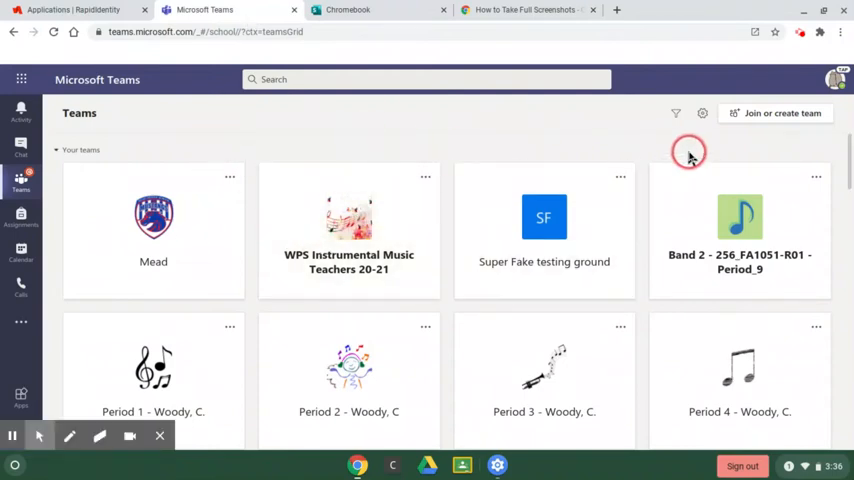
mouse_move(156, 108)
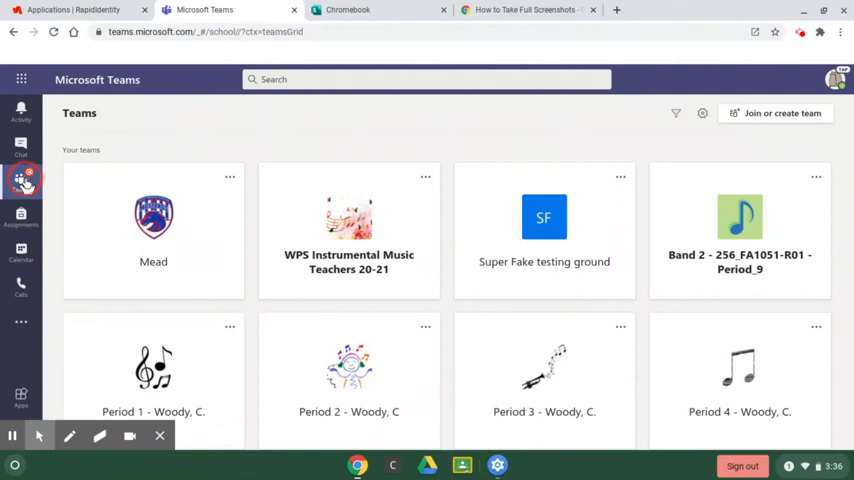
mouse_move(416, 112)
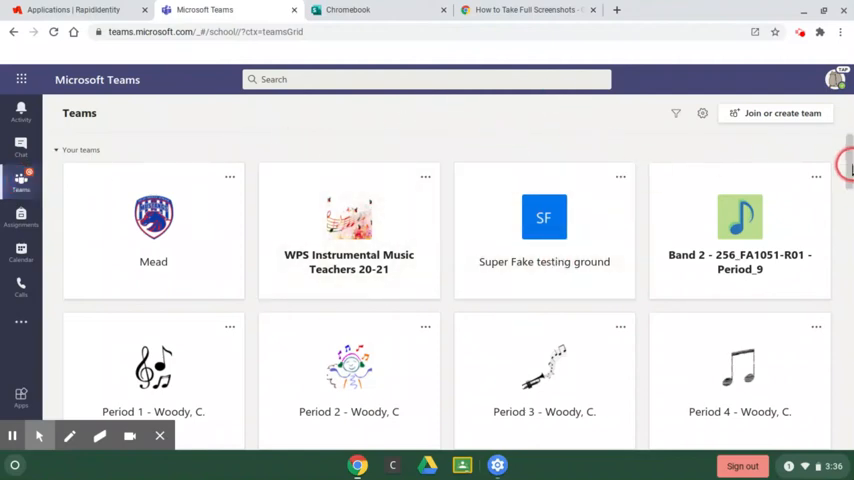
scroll("down", 3)
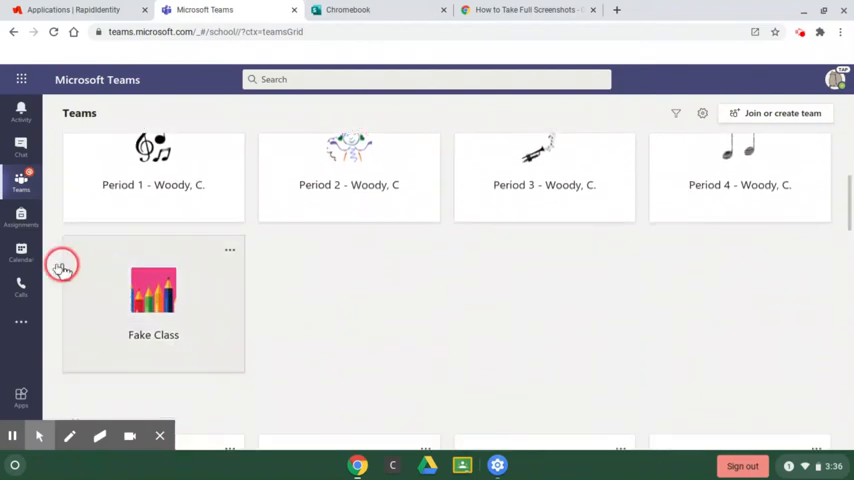
mouse_move(228, 296)
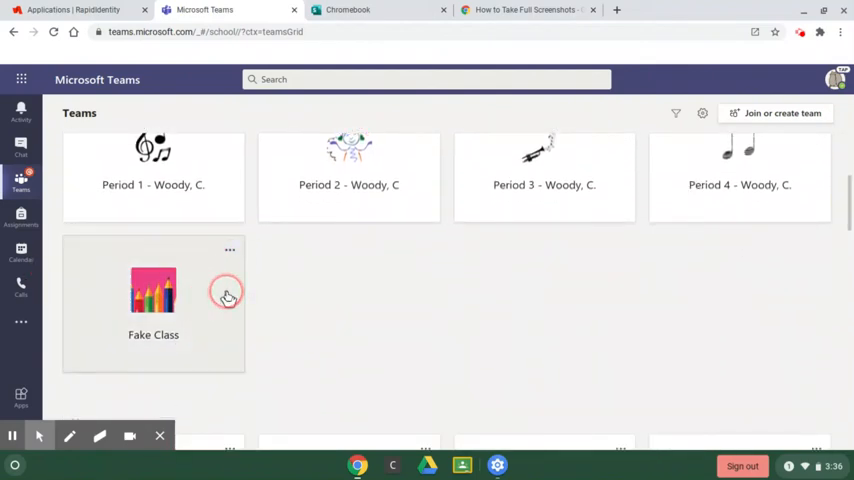
left_click(152, 300)
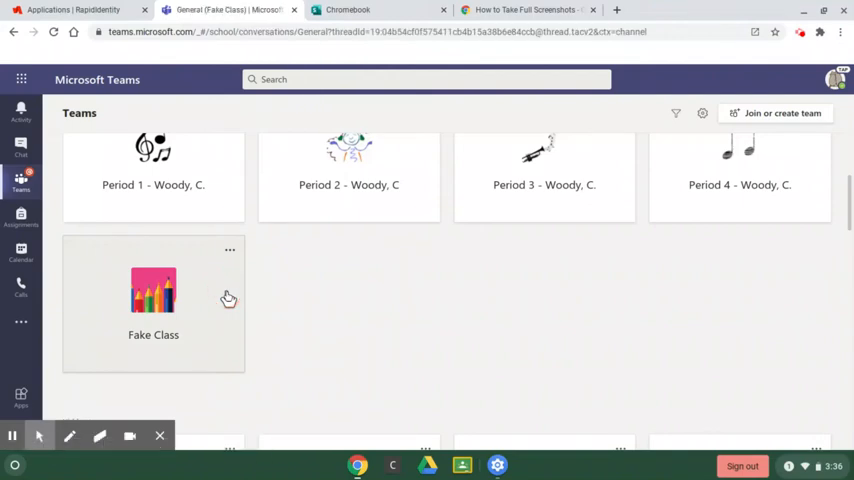
From the General channel's Assignments, open Fake Class Screenshot Submission.
left_click(152, 300)
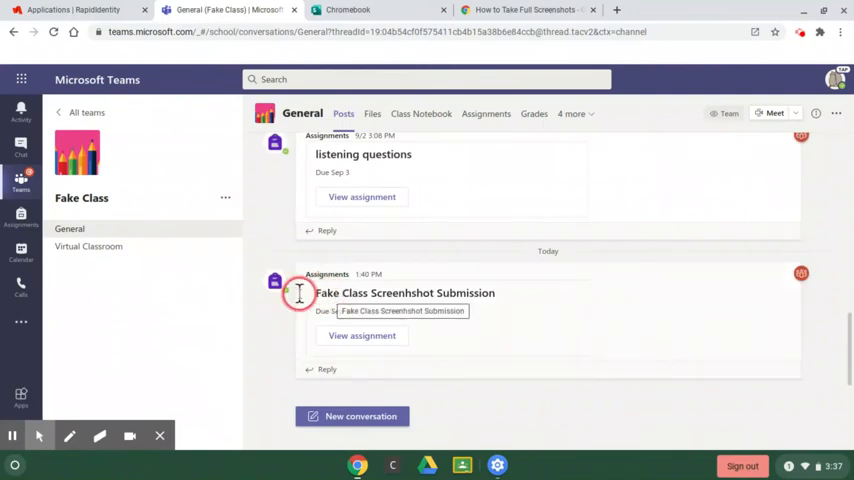
mouse_move(300, 320)
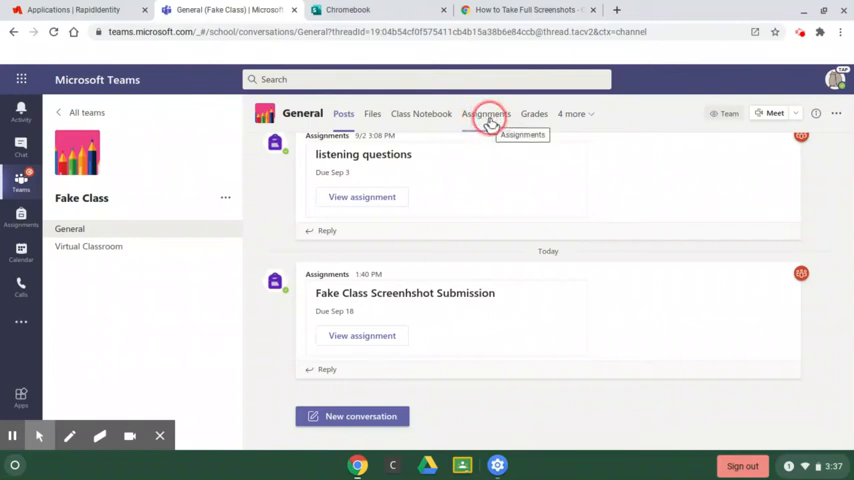
left_click(486, 112)
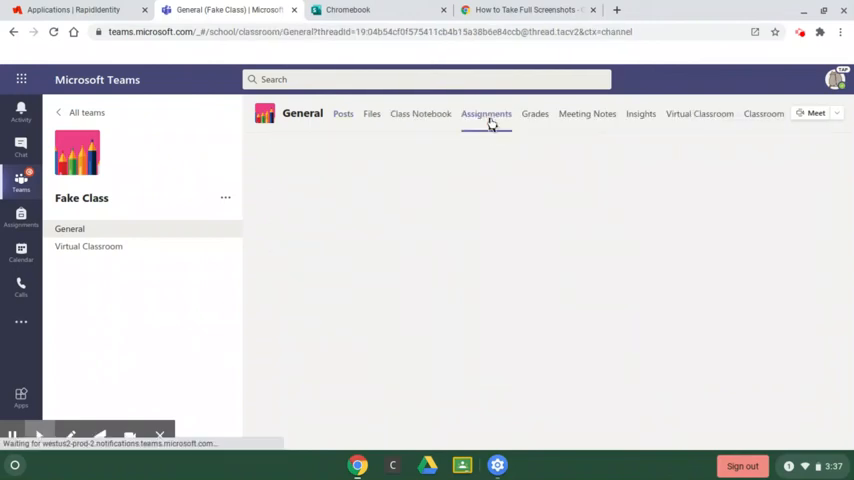
left_click(486, 112)
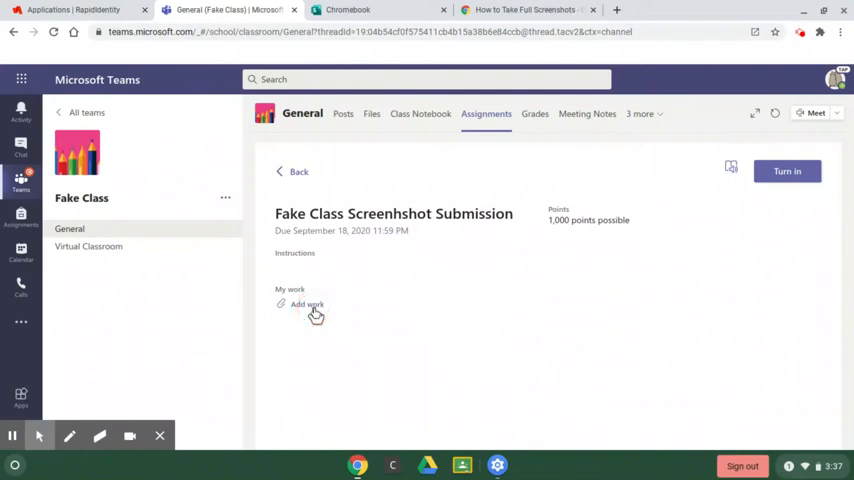
Add work to the assignment using 'Upload from this device' to reach the ChromeOS file chooser.
left_click(308, 304)
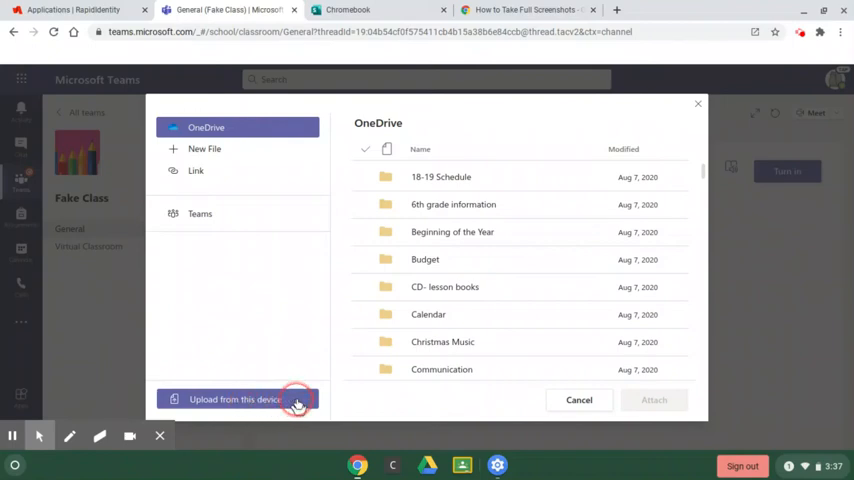
mouse_move(302, 378)
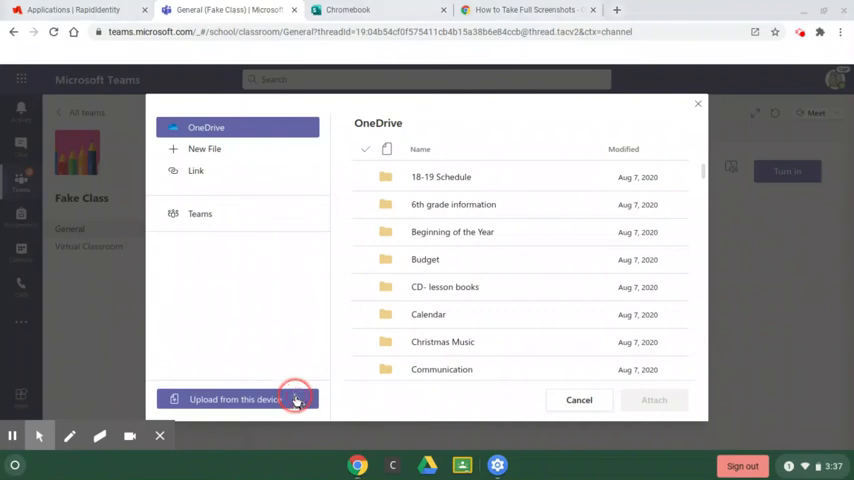
left_click(236, 400)
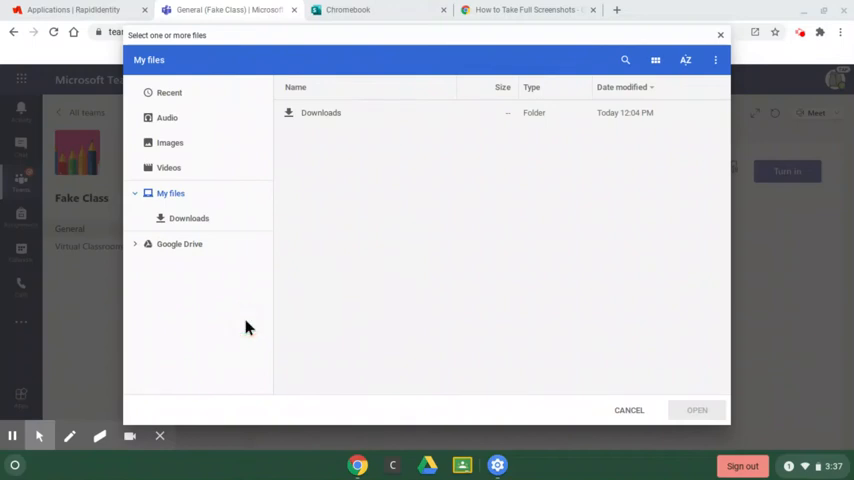
From Images, upload Screenshot 2020-09-16 at 3.36.12 PM.png and confirm it under My work.
left_click(170, 142)
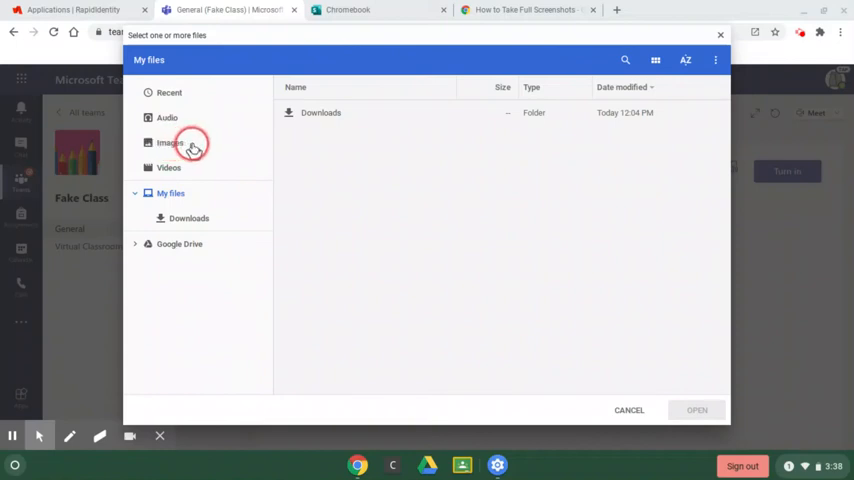
left_click(170, 142)
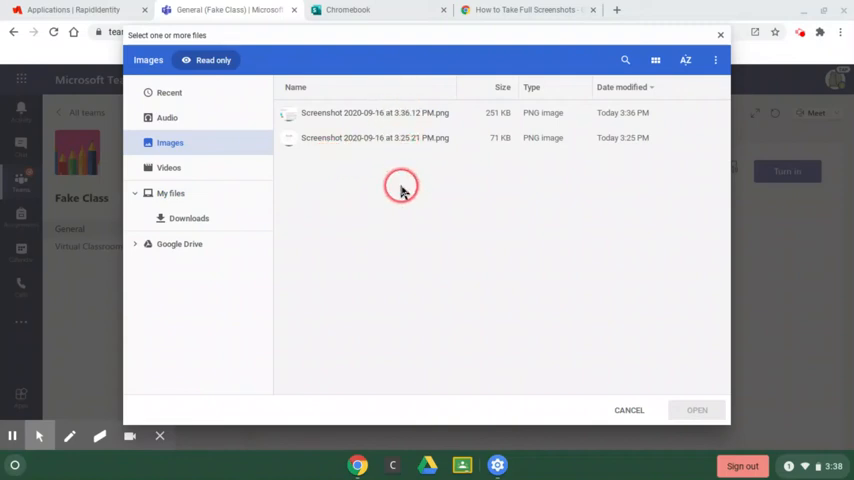
mouse_move(688, 178)
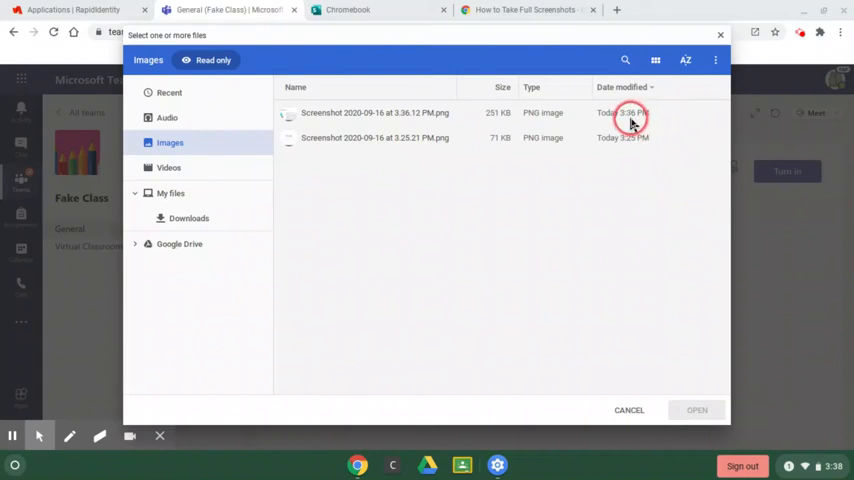
mouse_move(448, 118)
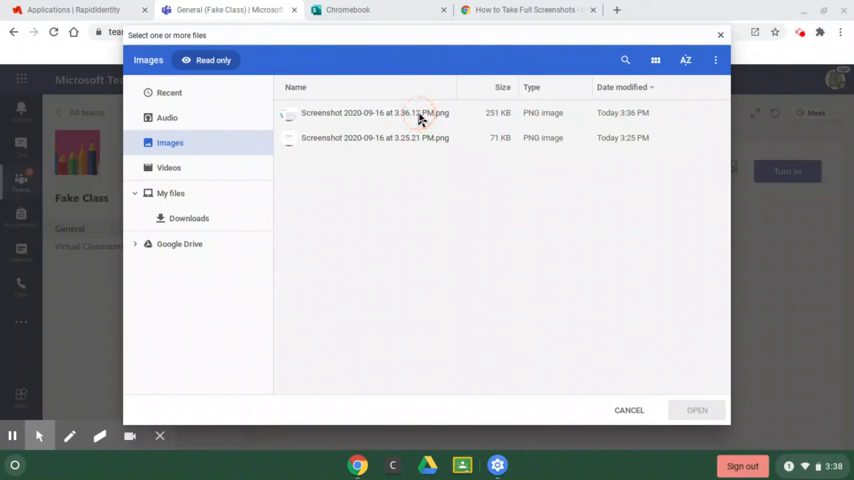
left_click(376, 112)
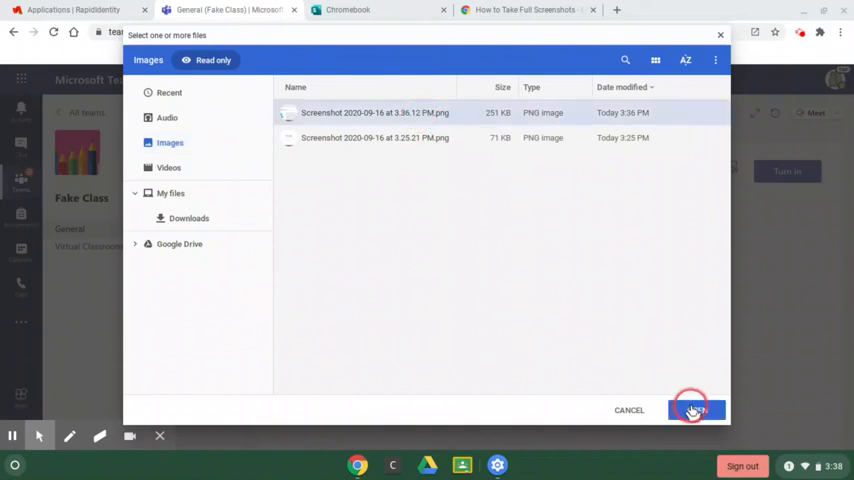
left_click(696, 410)
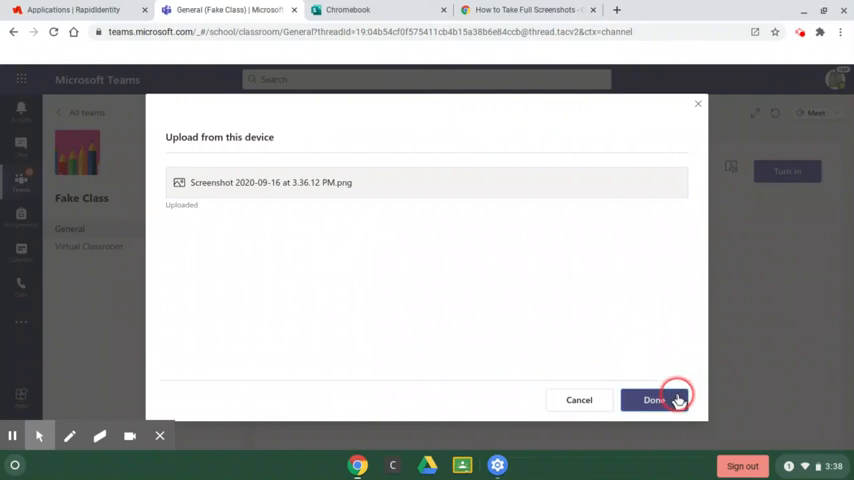
left_click(656, 400)
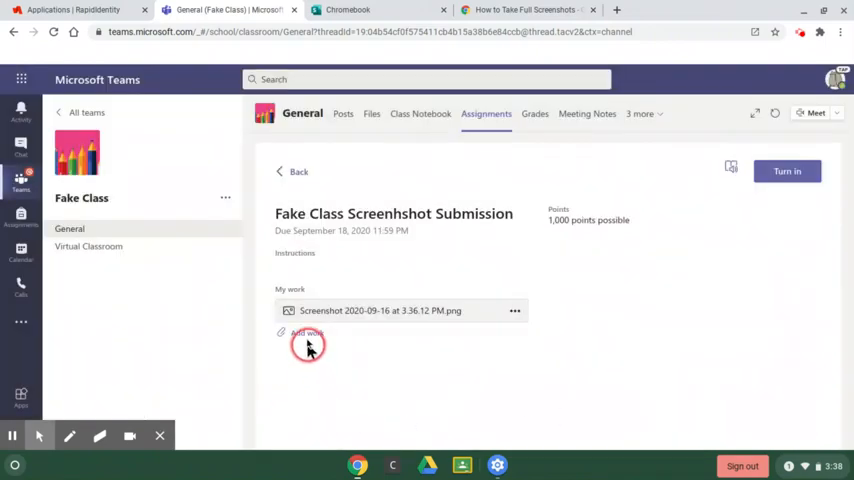
Add a second file from Images, Screenshot 2020-09-16 at 3.29.21 PM.png, to My work.
left_click(308, 332)
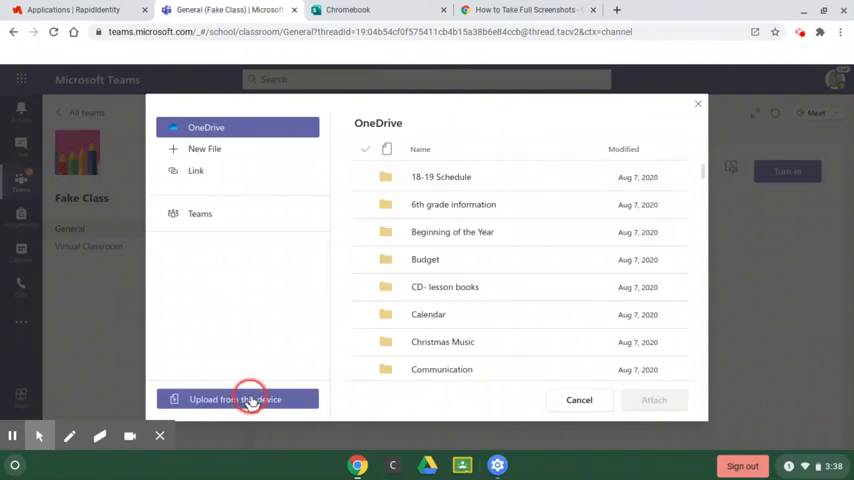
left_click(234, 400)
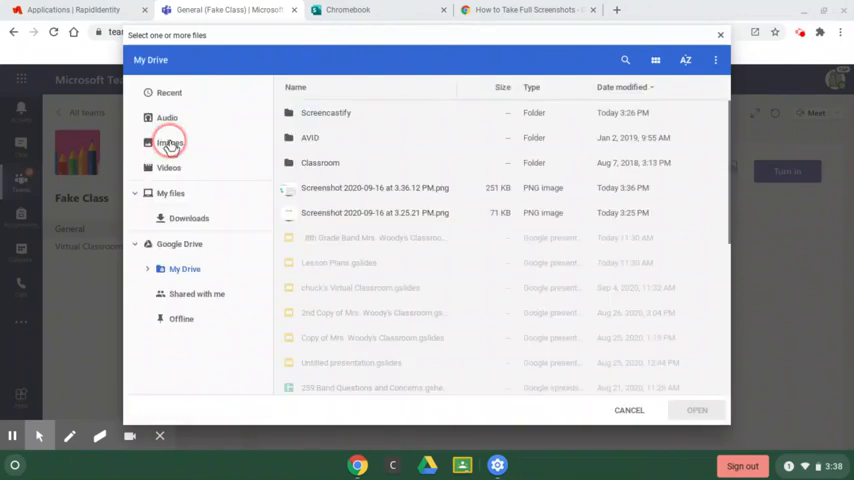
left_click(168, 142)
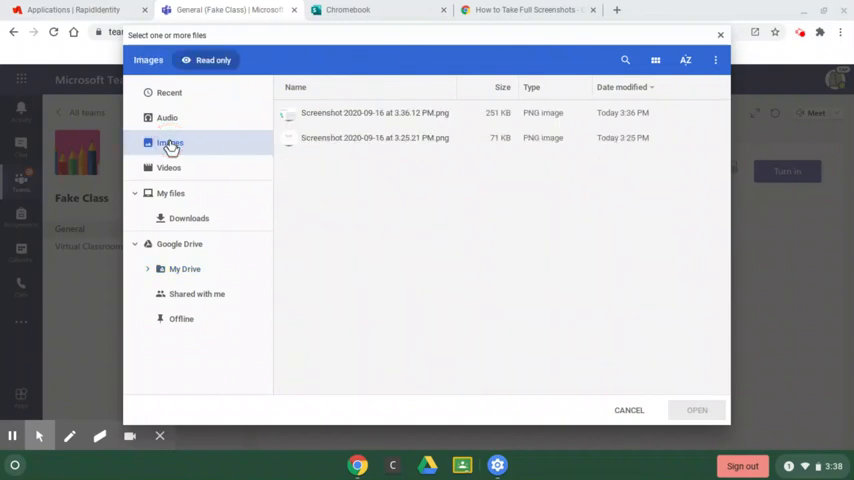
left_click(376, 136)
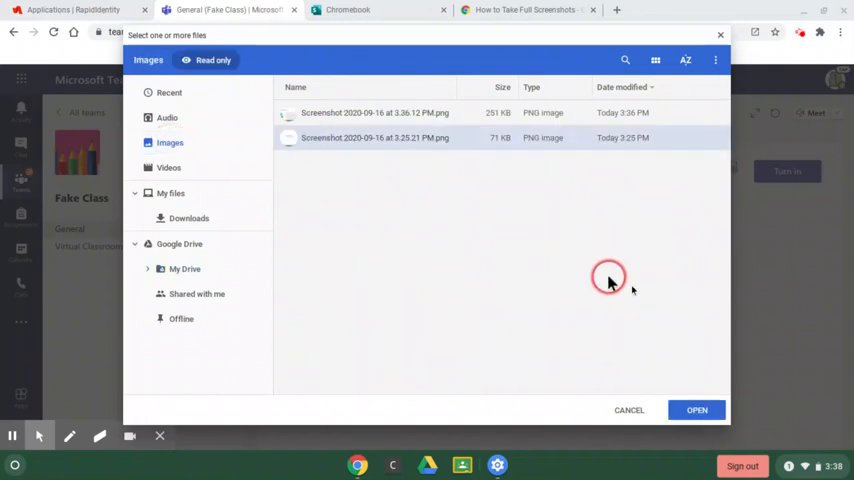
left_click(696, 410)
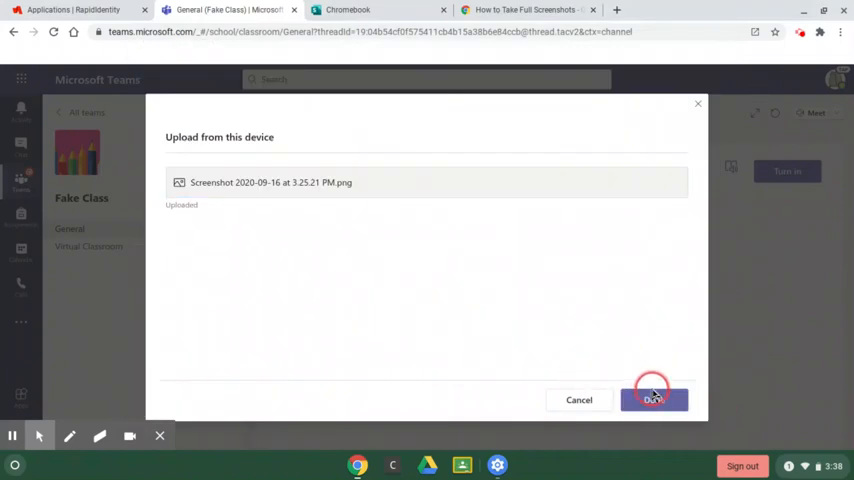
left_click(654, 400)
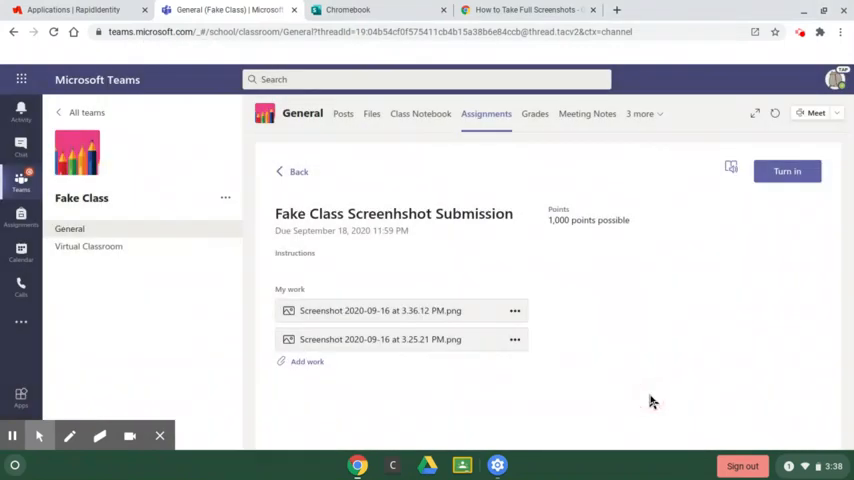
Turn in the assignment with both screenshots attached.
left_click(788, 172)
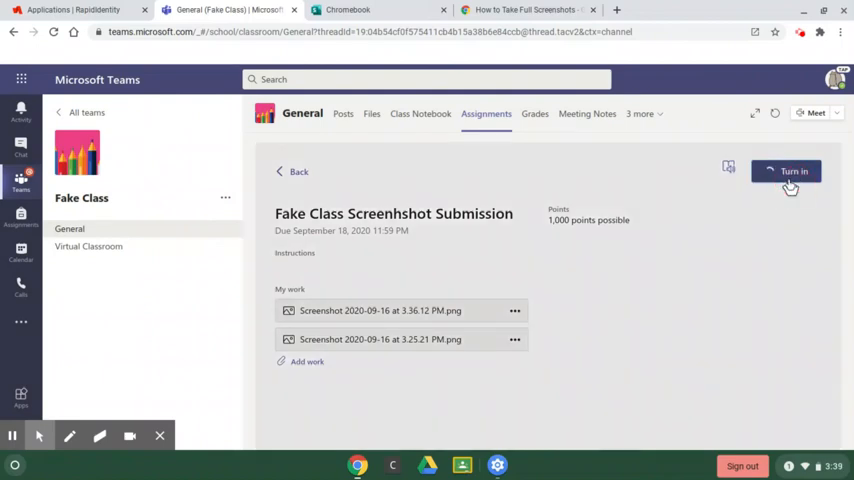
left_click(786, 172)
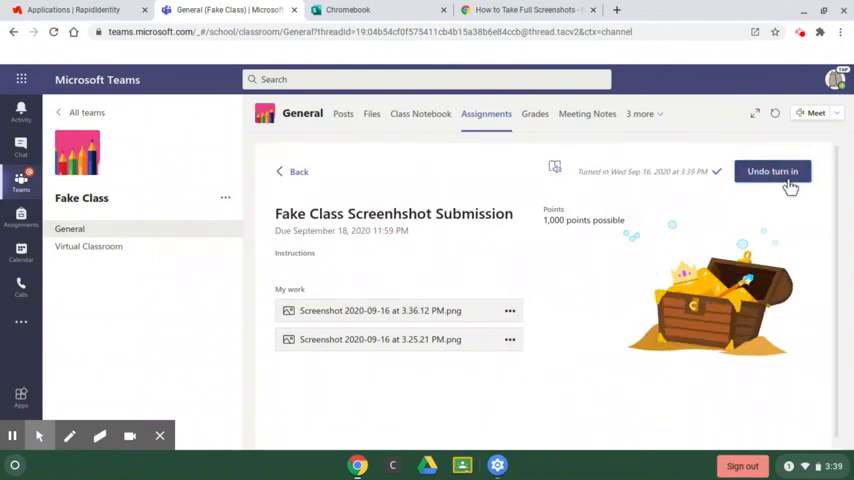